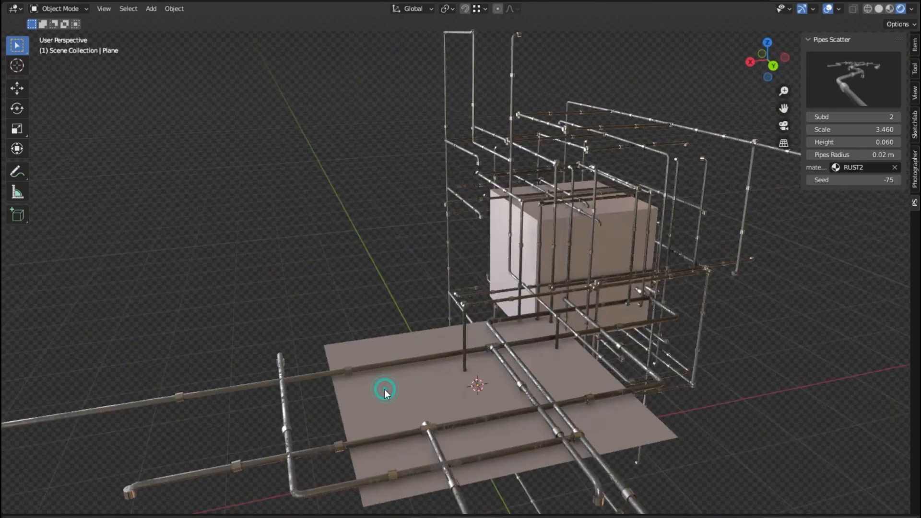
# Enter Edit Mode on the plane to extrude its faces into a raised block.
pyautogui.press('Tab')
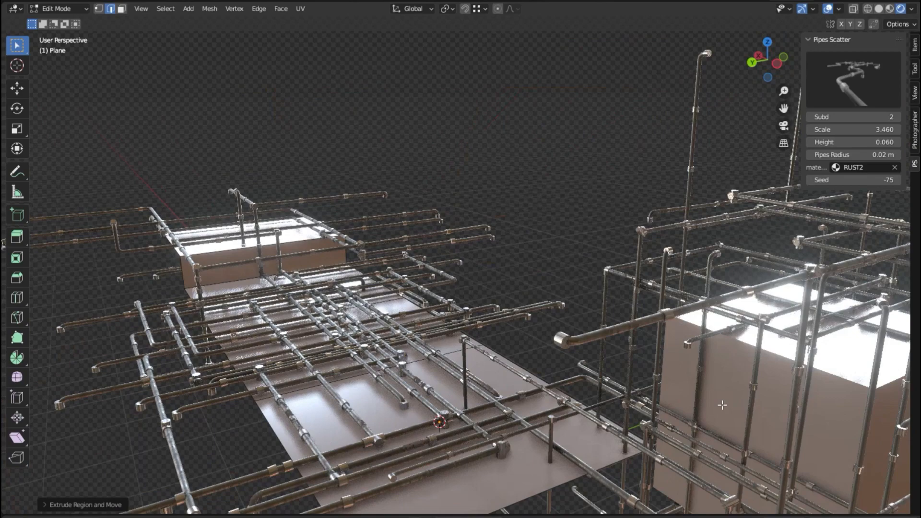
# Return to Object Mode and apply a Pipes Scatter preset style to Cube.003.
pyautogui.press('Tab')
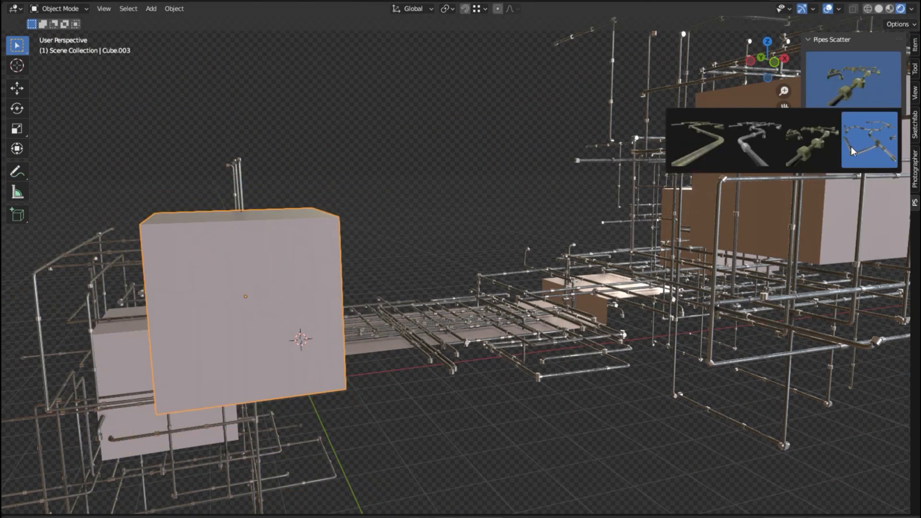
pyautogui.click(869, 139)
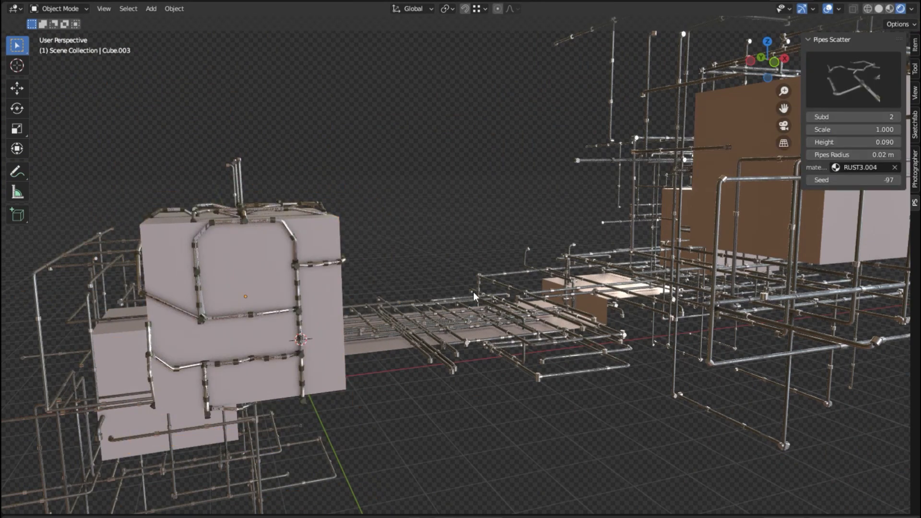